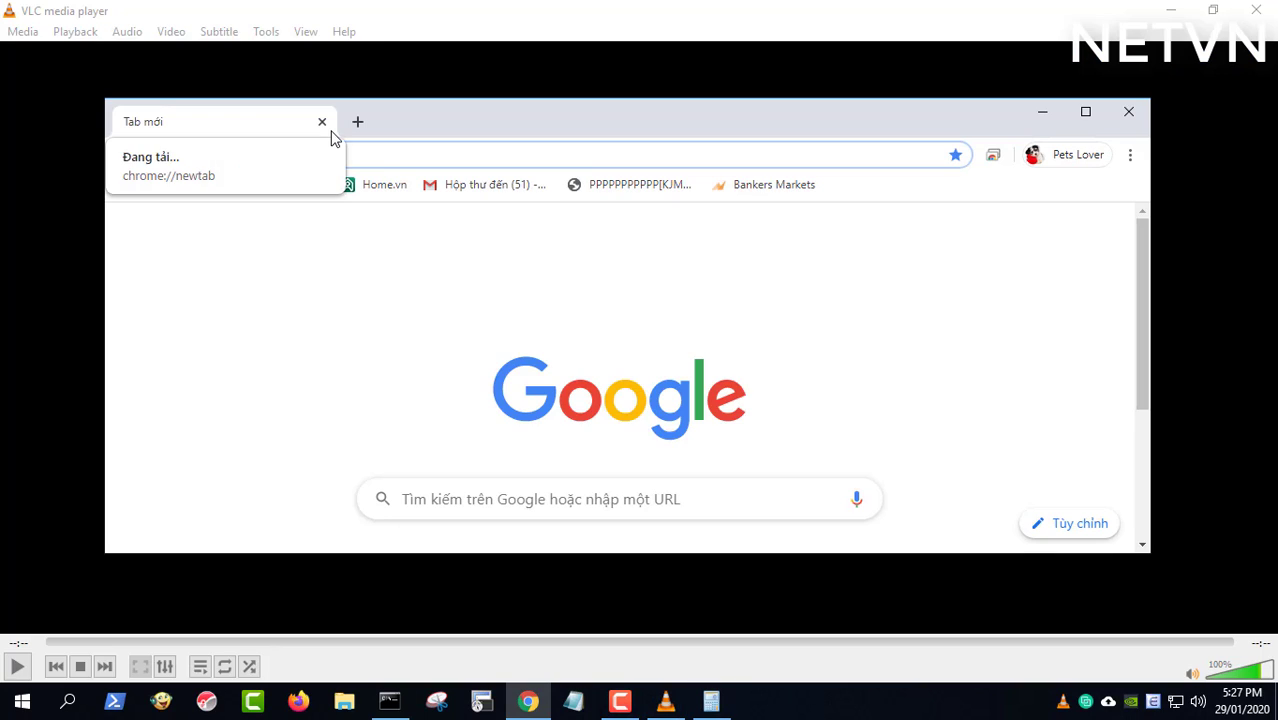
# Close the Chrome demo tab and VLC to return to the desktop
pyautogui.click(755, 700)
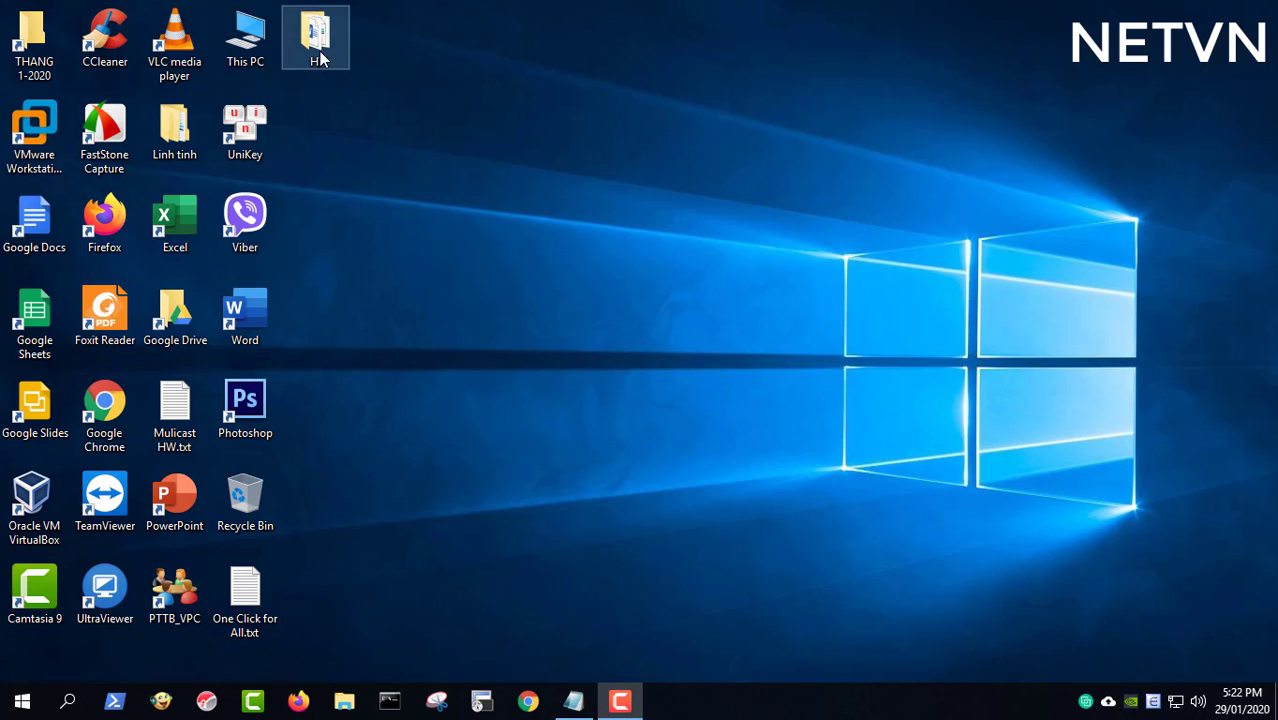
pyautogui.doubleClick(316, 37)
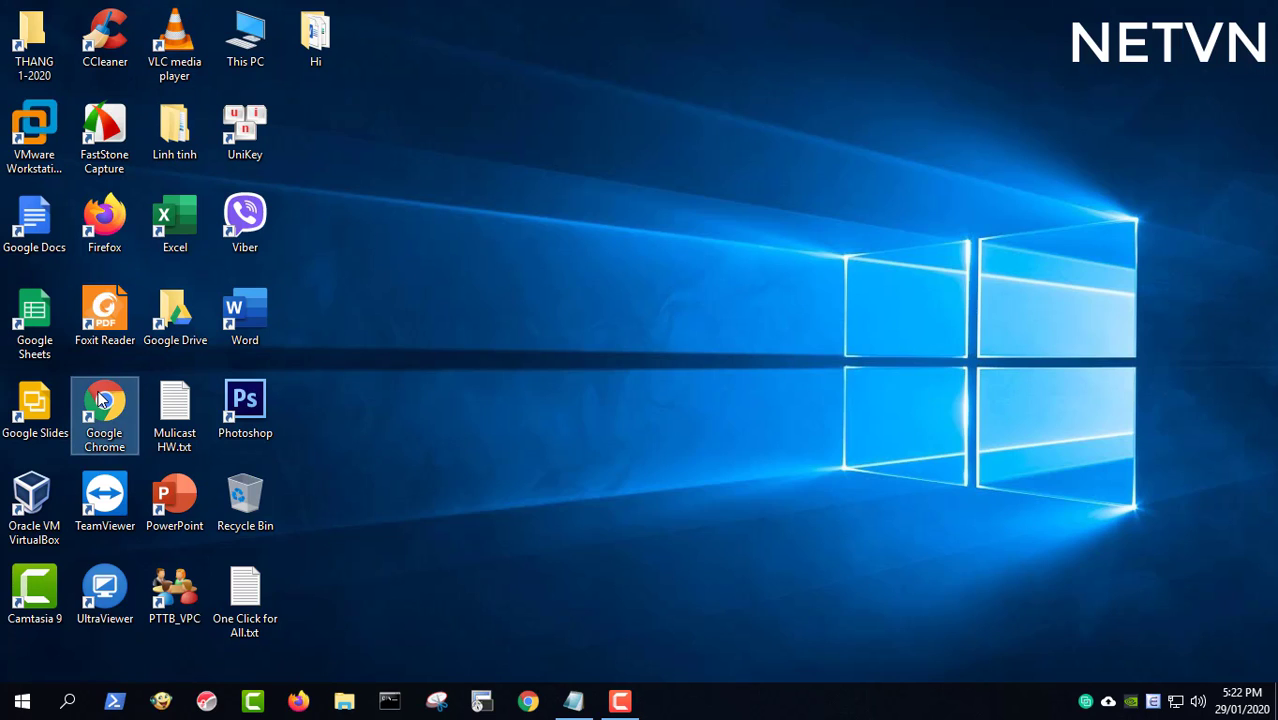
pyautogui.moveTo(480, 392)
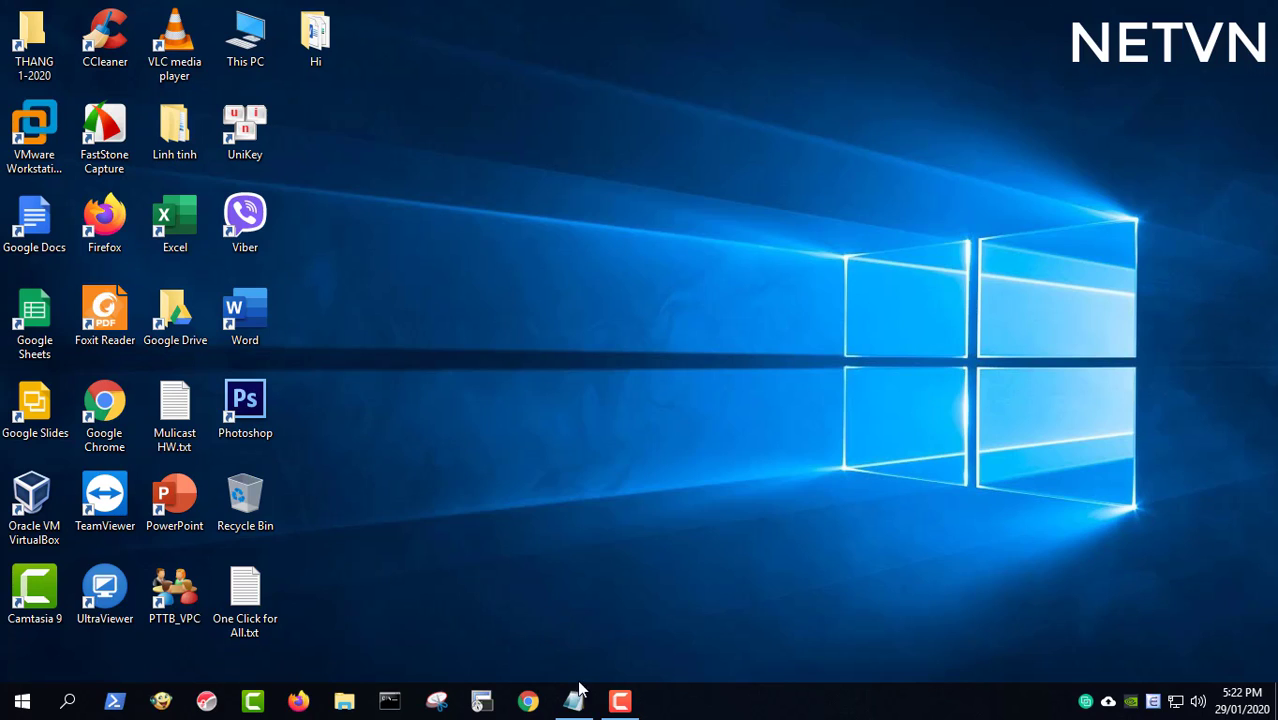
# Open One Click for All.txt and add a start line for vlc
pyautogui.doubleClick(245, 585)
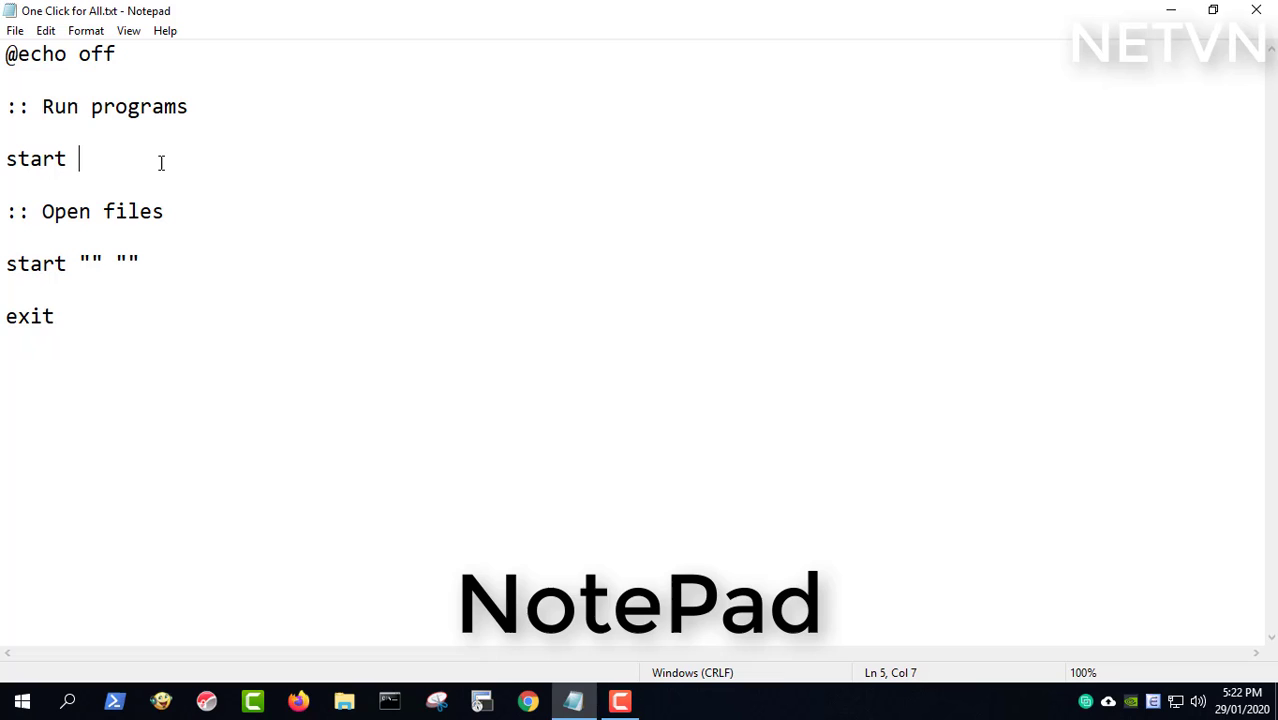
pyautogui.write('vlc')
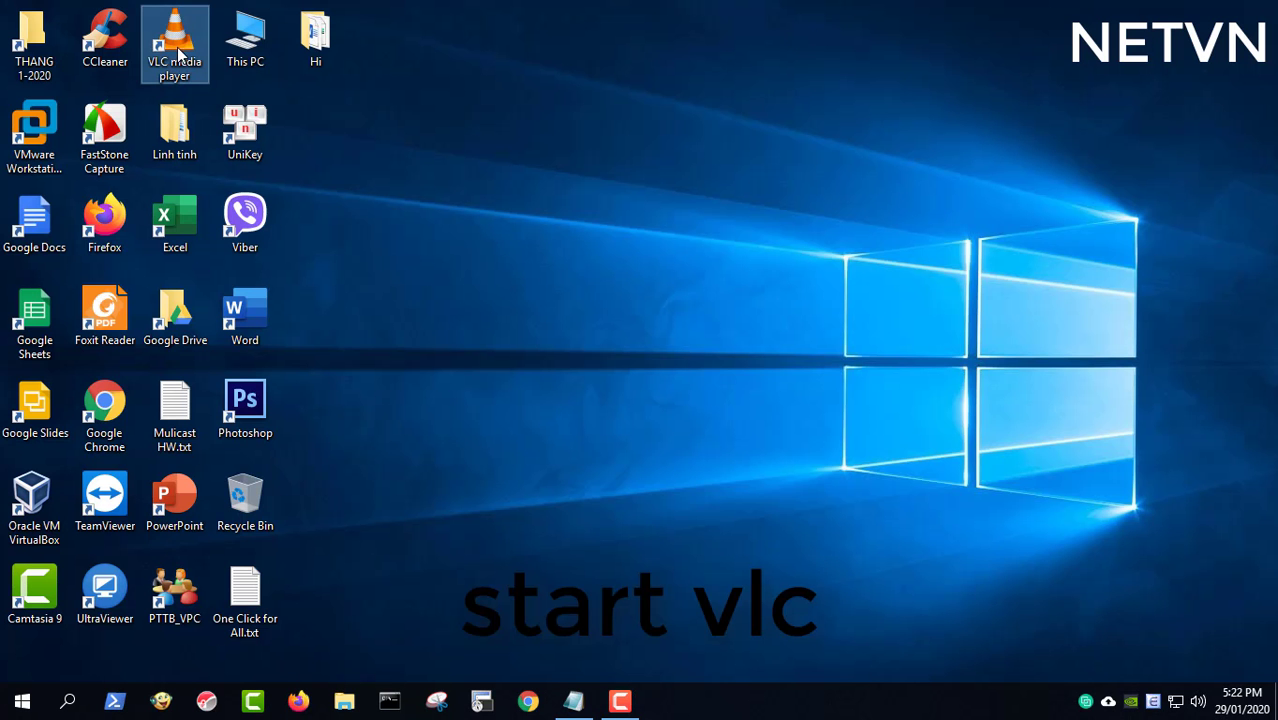
pyautogui.doubleClick(244, 590)
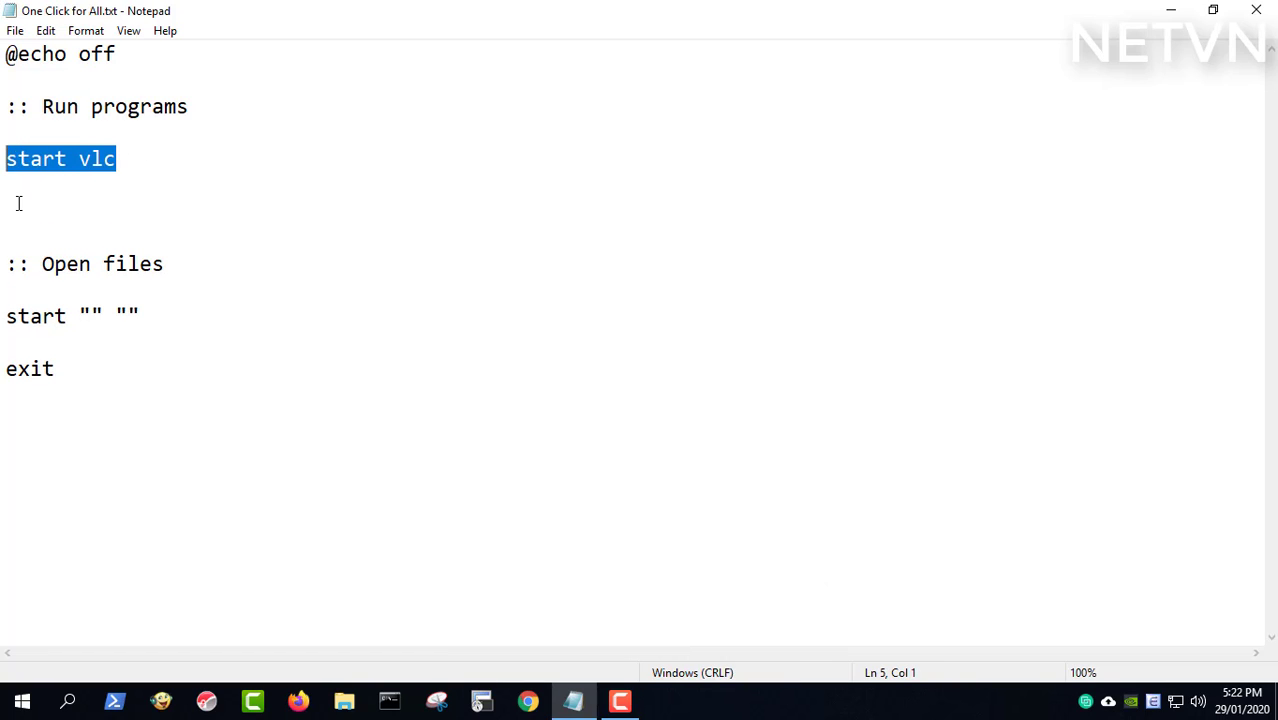
pyautogui.write('start')
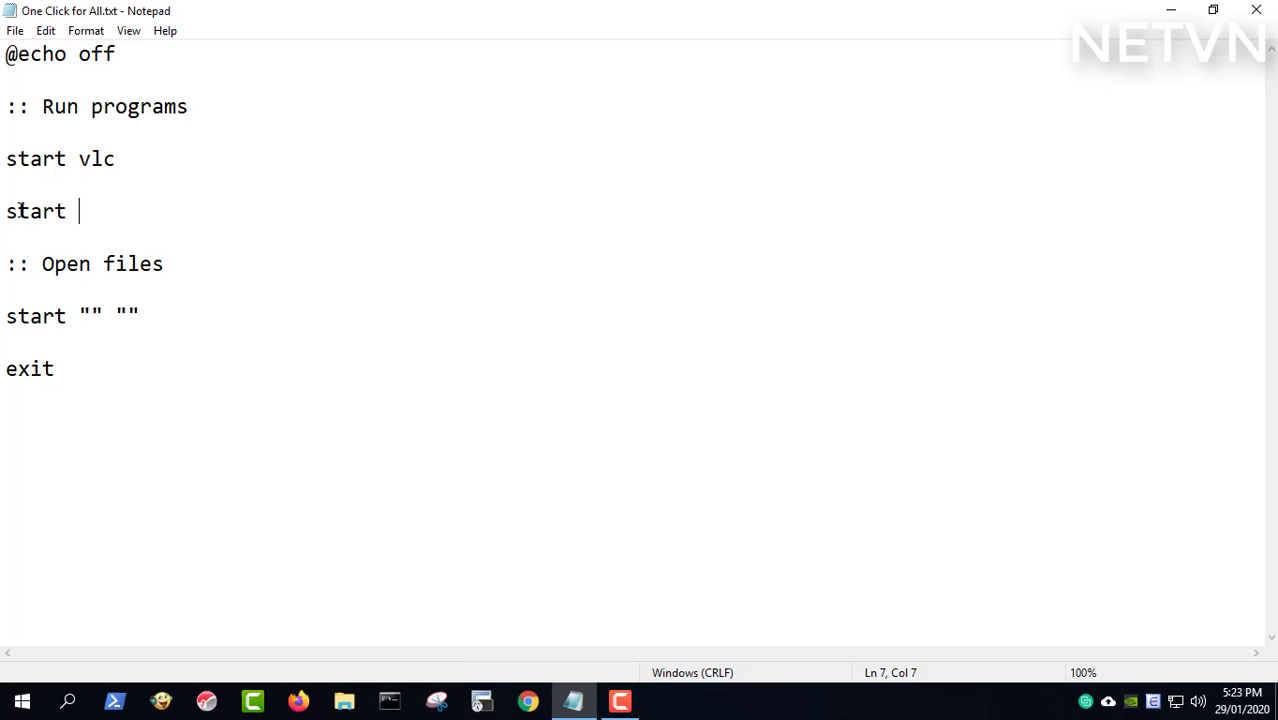
# Add start commands for calc and chrome.exe under Run programs
pyautogui.write('calc')
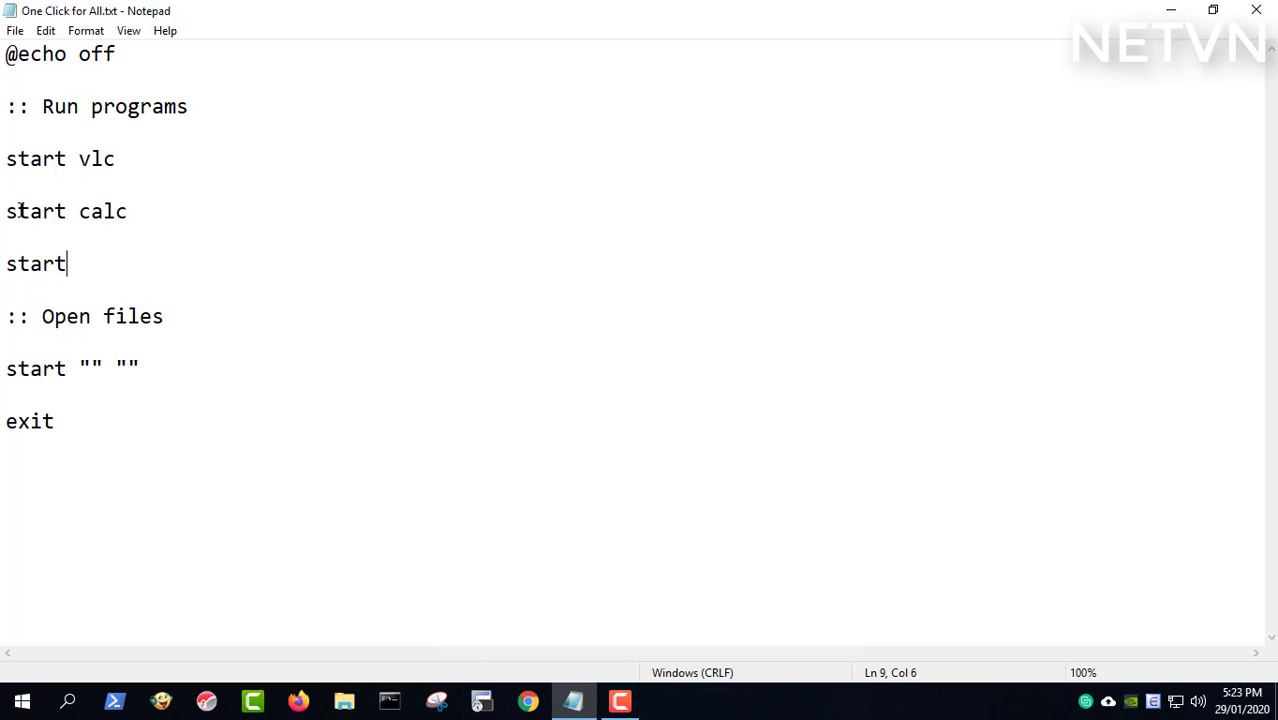
pyautogui.write('chrome')
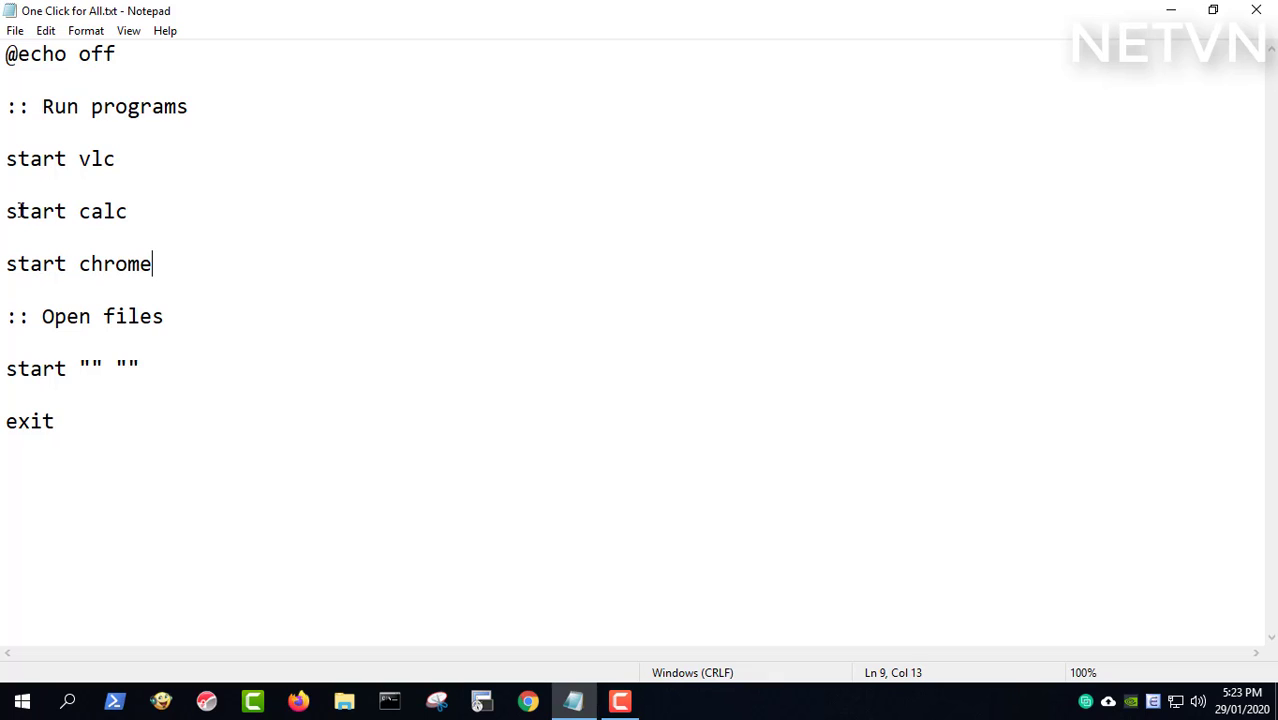
pyautogui.write('.ex')
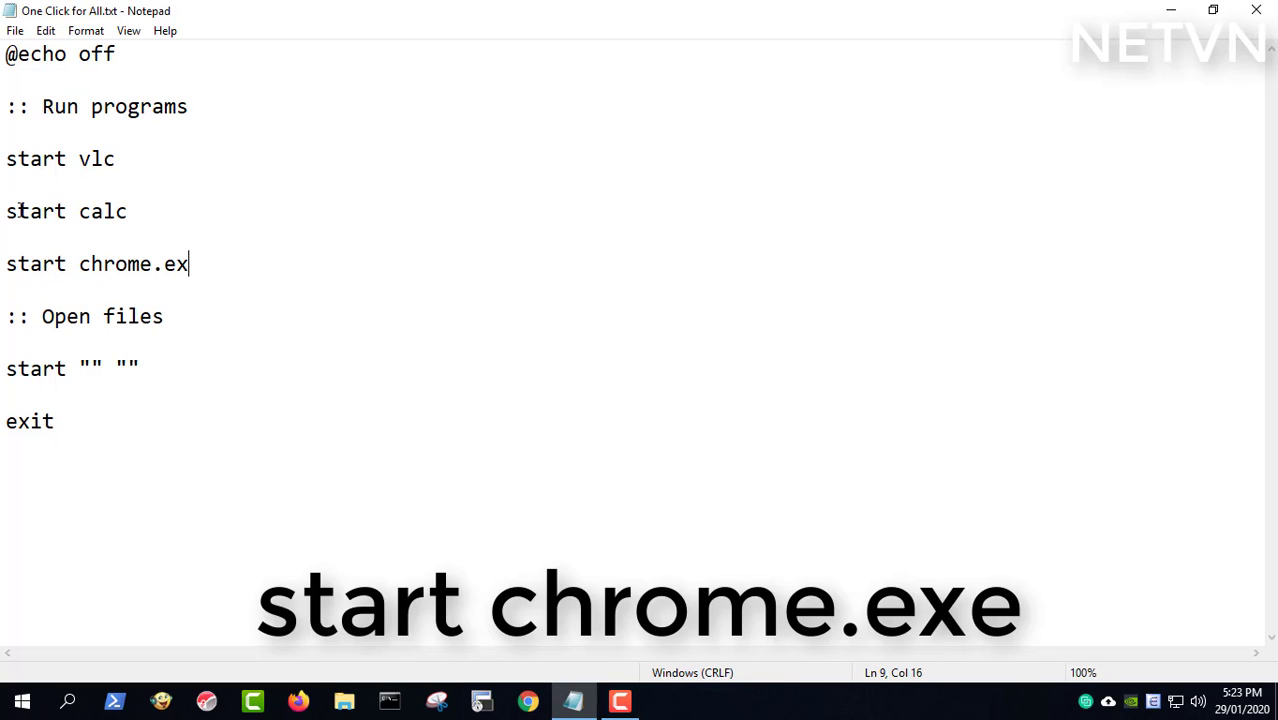
pyautogui.write('e')
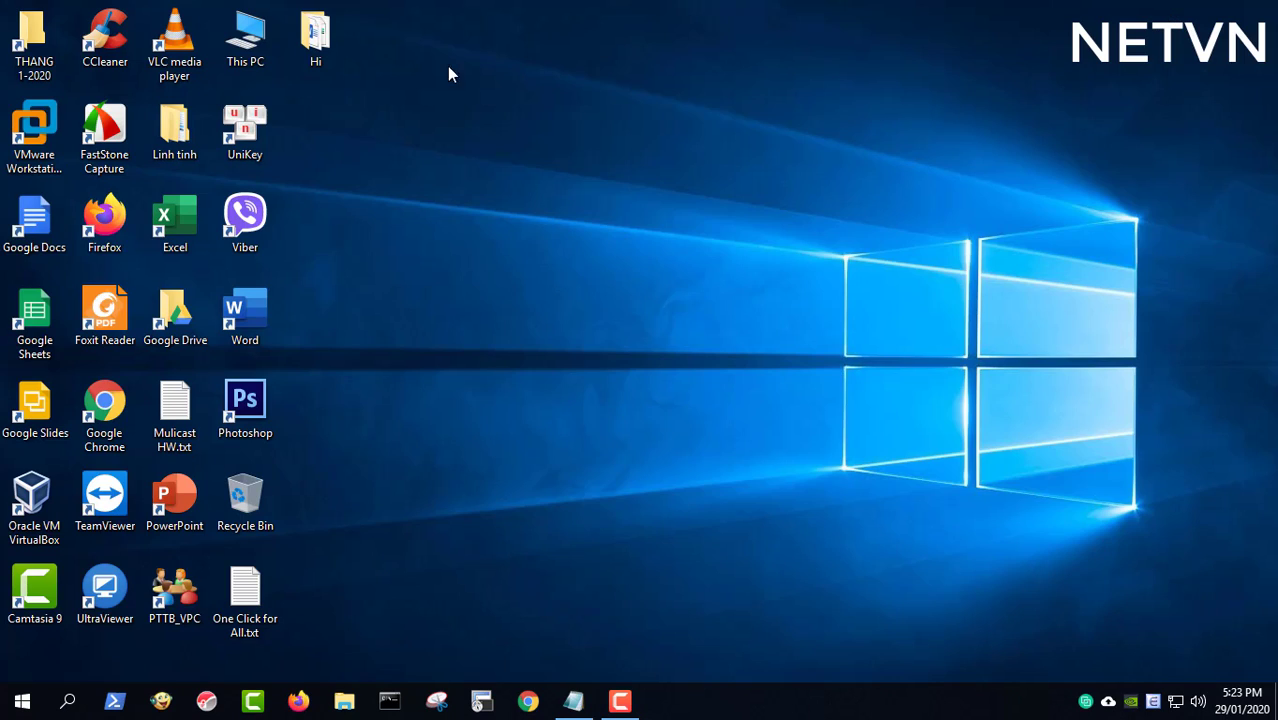
# Copy the Hi folder path C:\Users\Administrator\Desktop\Hi into the script's start line
pyautogui.doubleClick(315, 30)
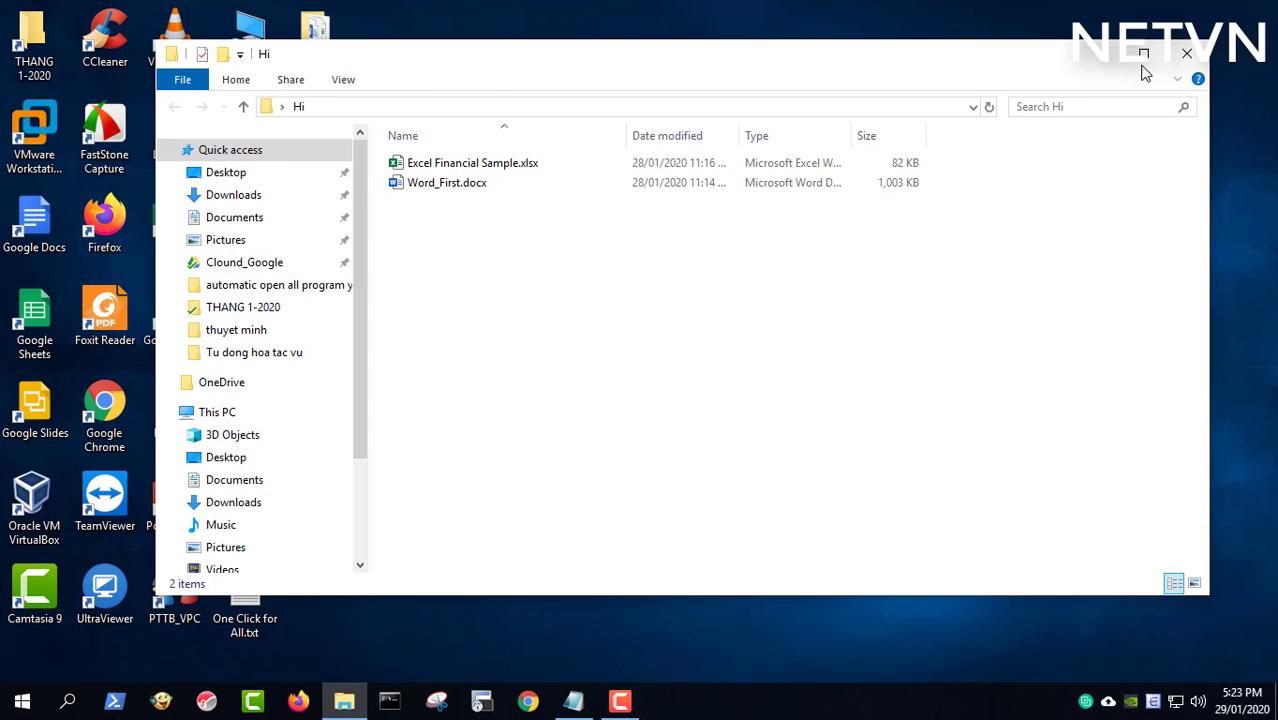
pyautogui.click(1143, 53)
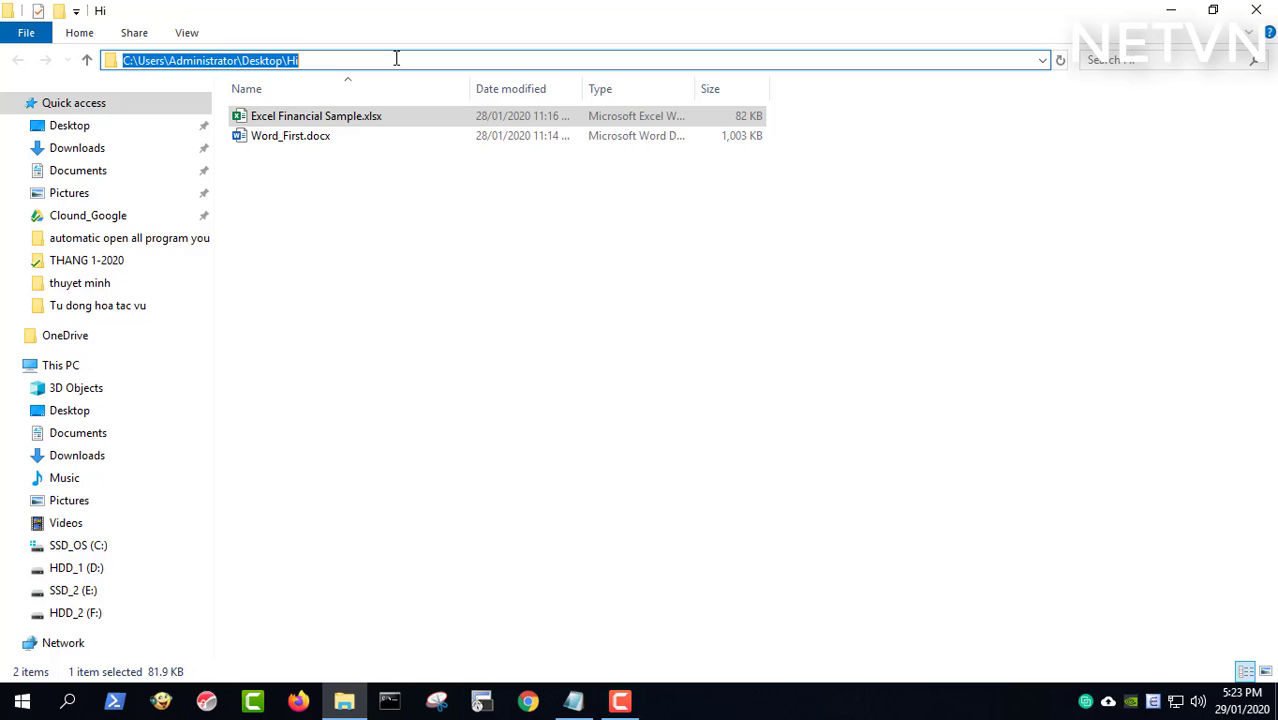
pyautogui.moveTo(514, 514)
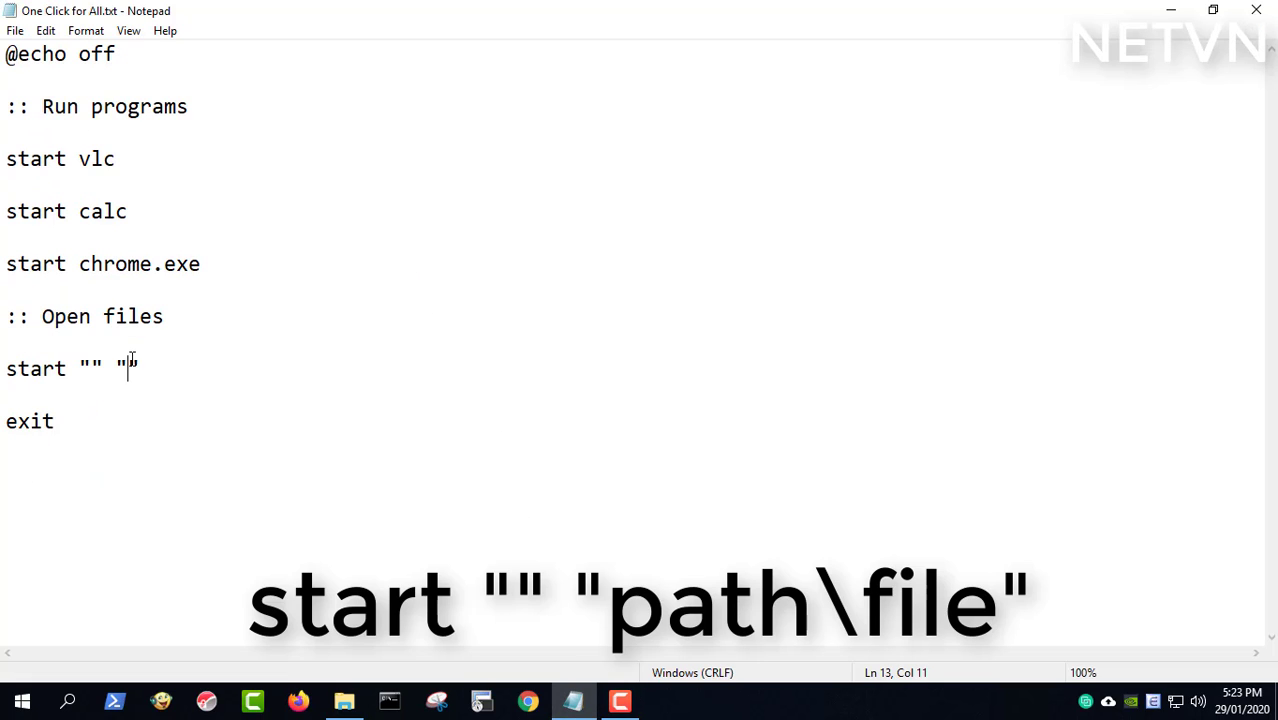
pyautogui.write('C:\\Users\\Administrator\\Desktop\\Hi')
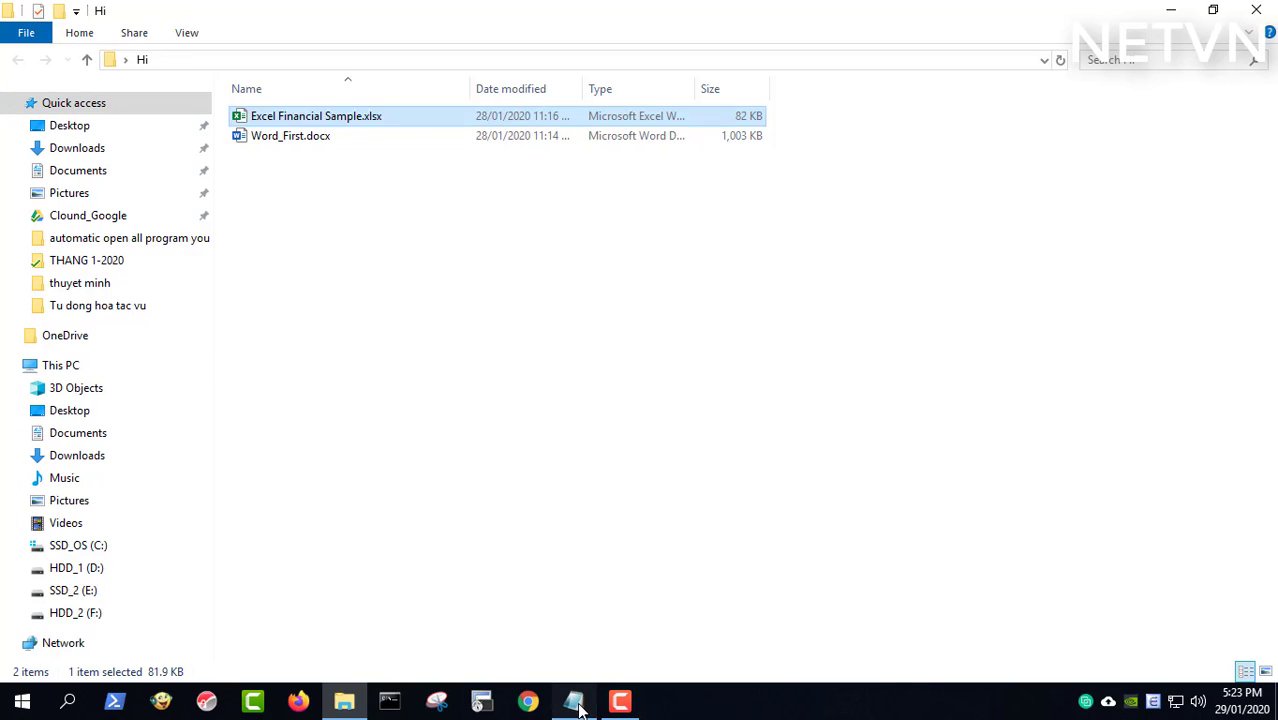
pyautogui.click(573, 700)
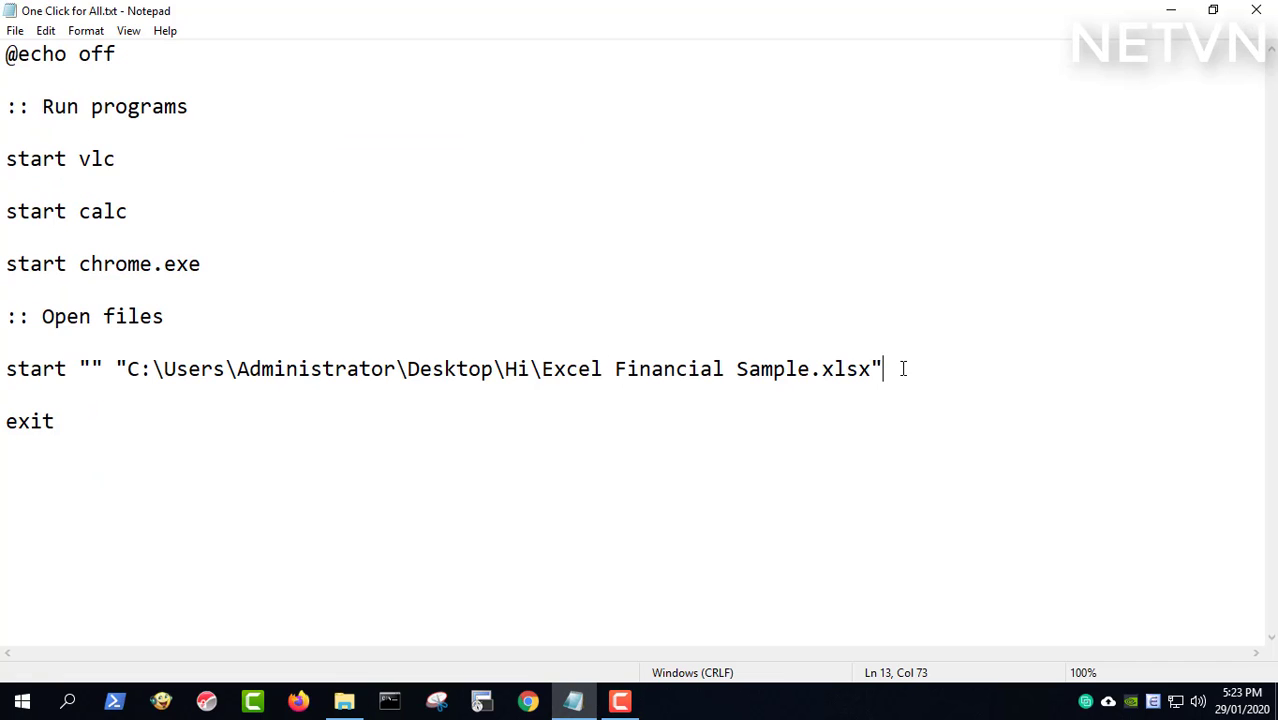
# Duplicate the Excel Financial Sample.xlsx line and change it to Word_First.docx
pyautogui.tripleClick(440, 369)
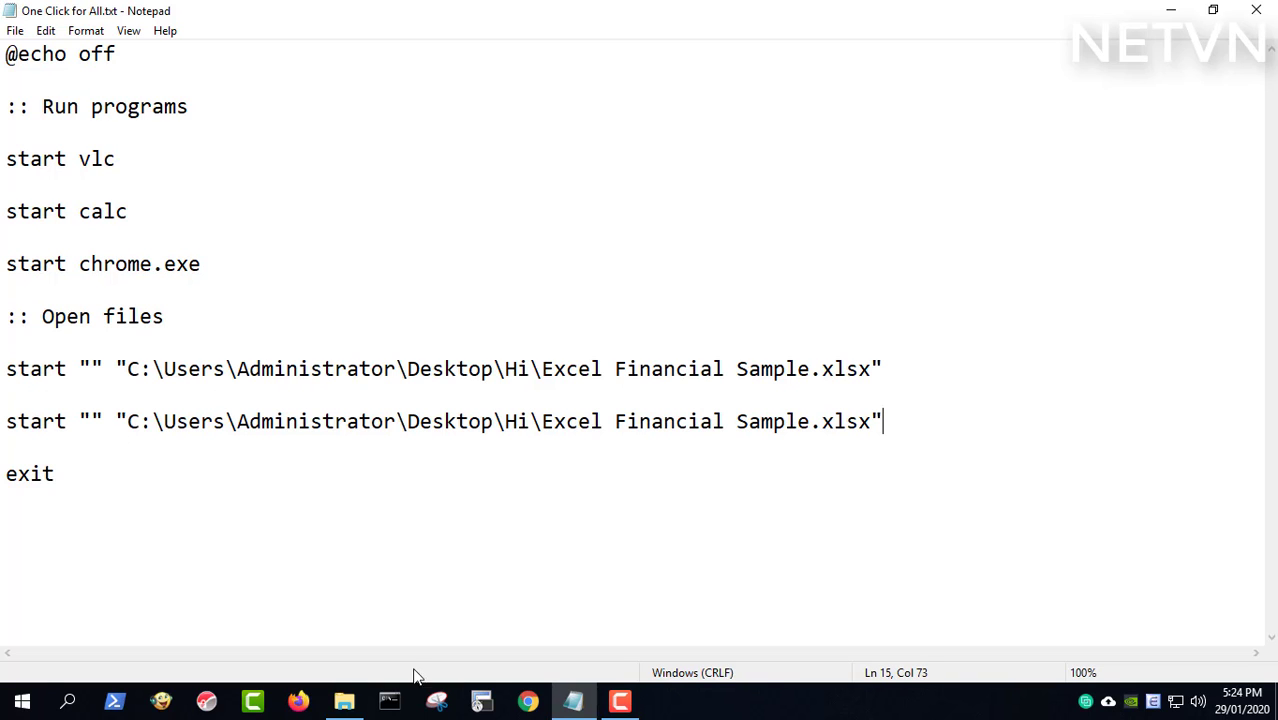
pyautogui.click(343, 700)
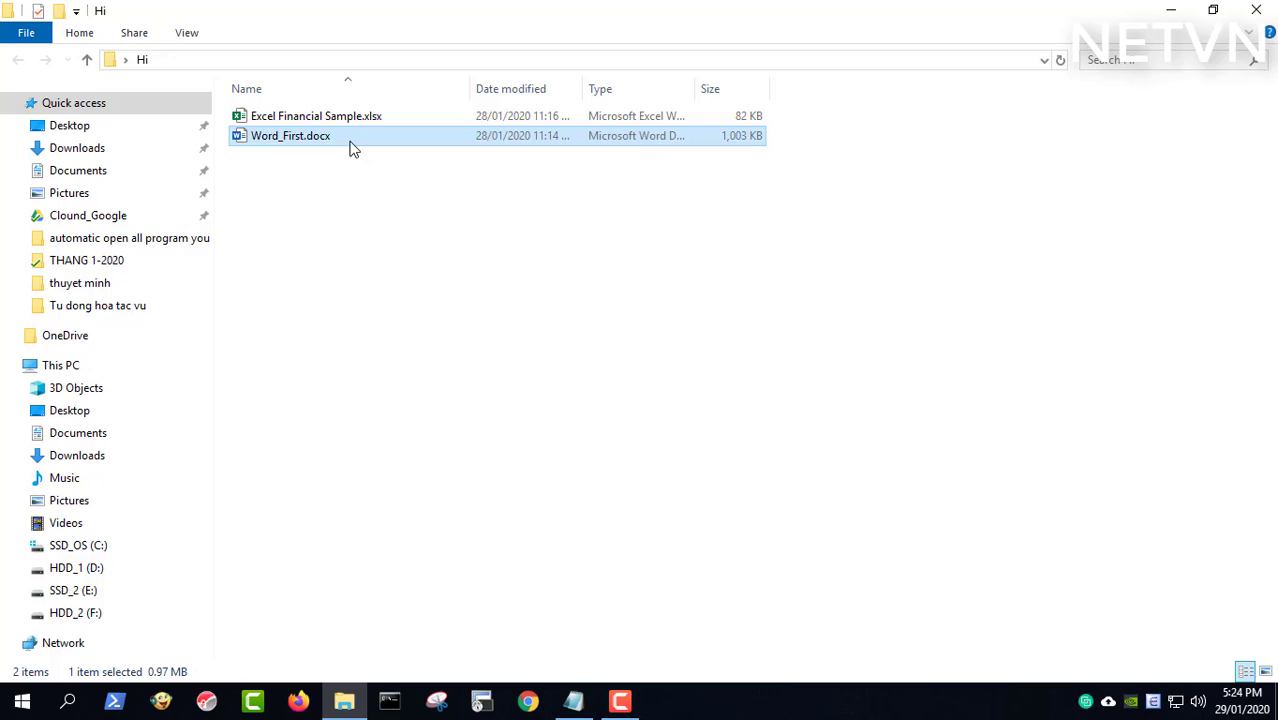
pyautogui.click(290, 135)
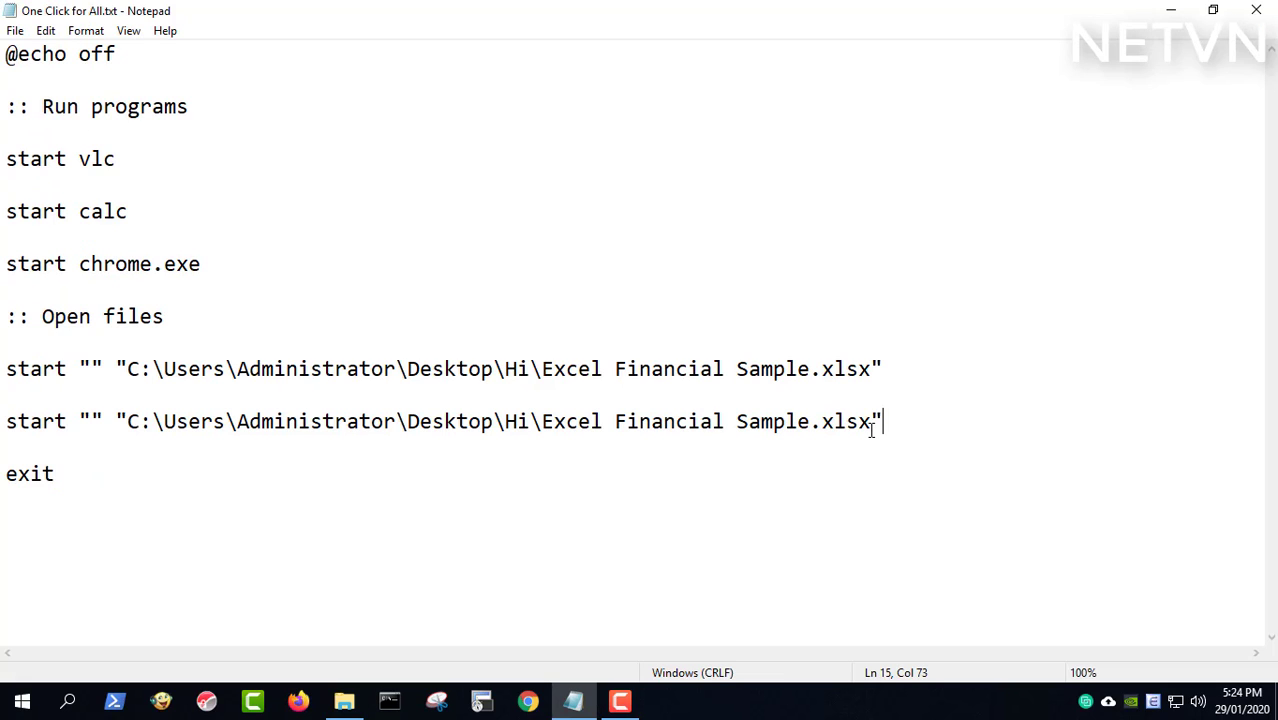
pyautogui.moveTo(877, 421); pyautogui.dragTo(543, 421)
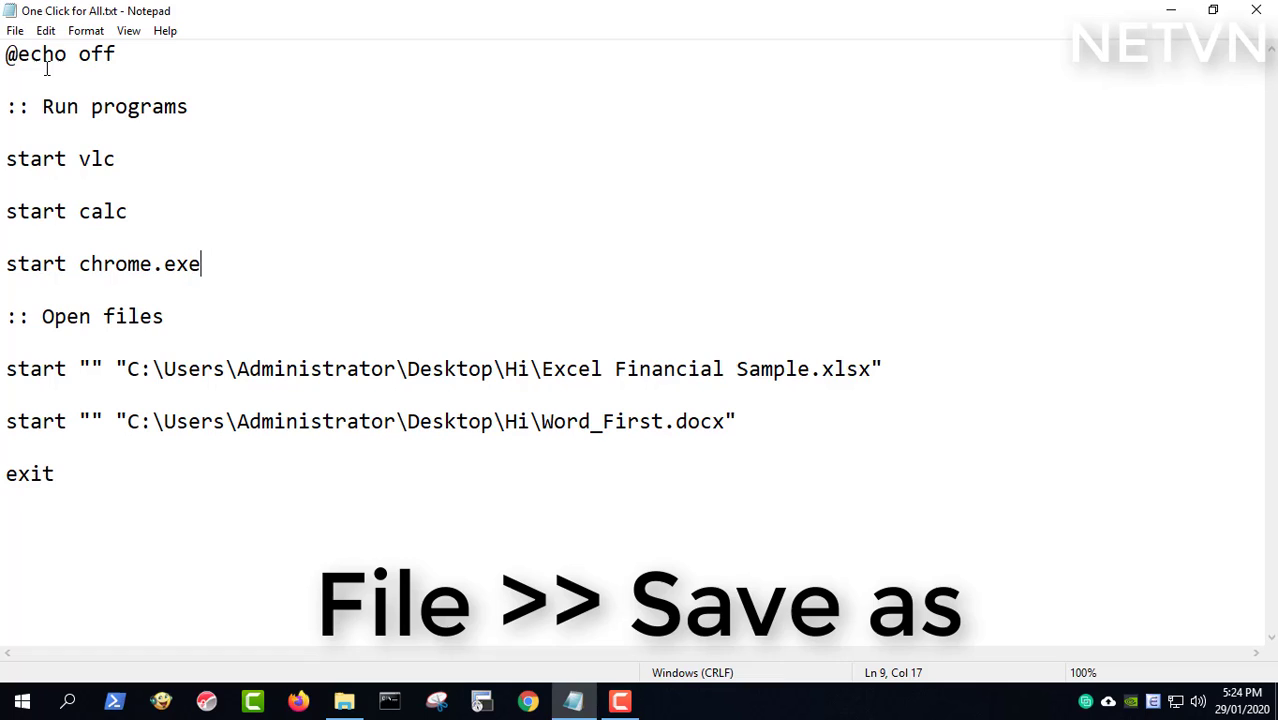
# Save the script to the desktop as One Click for All.bat
pyautogui.click(15, 30)
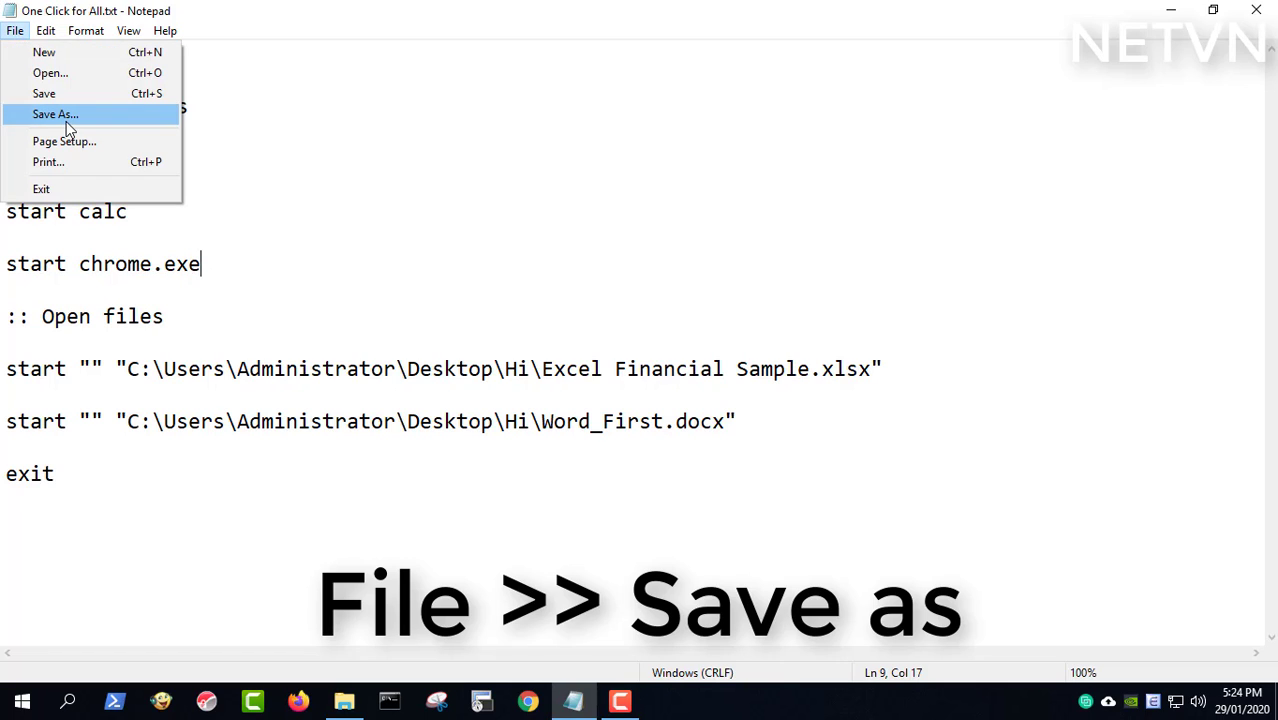
pyautogui.click(55, 113)
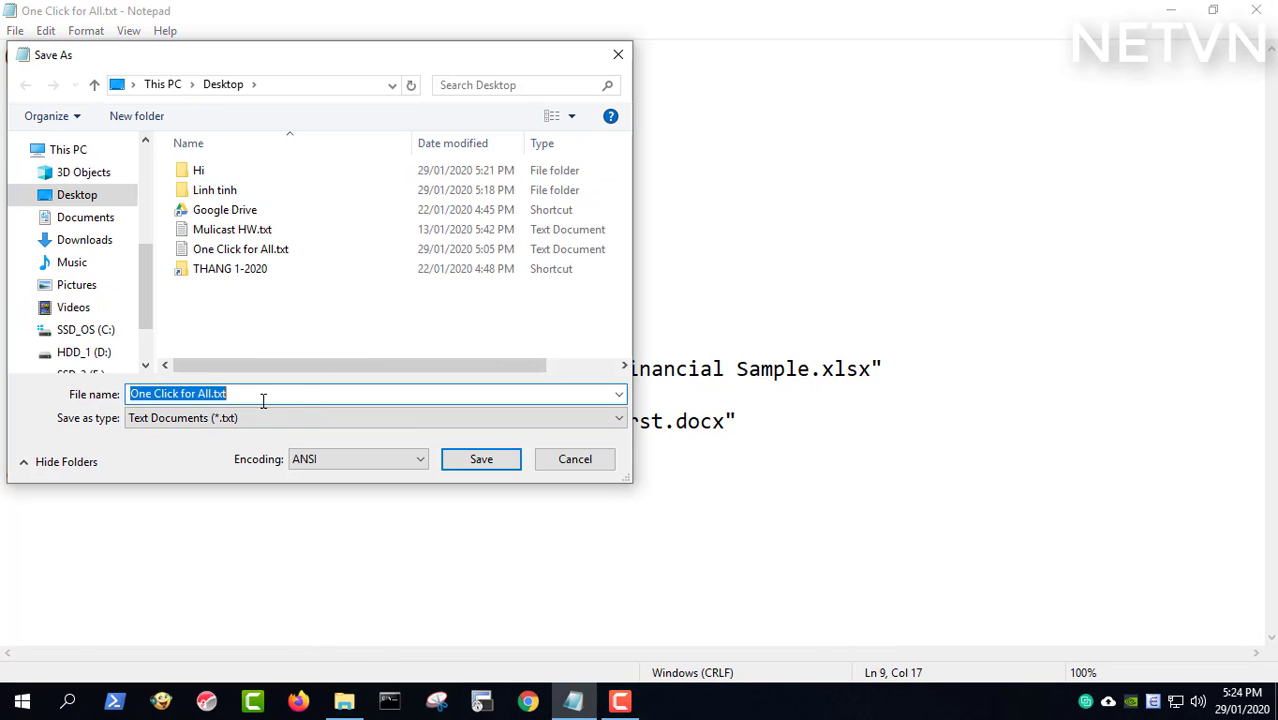
pyautogui.click(77, 194)
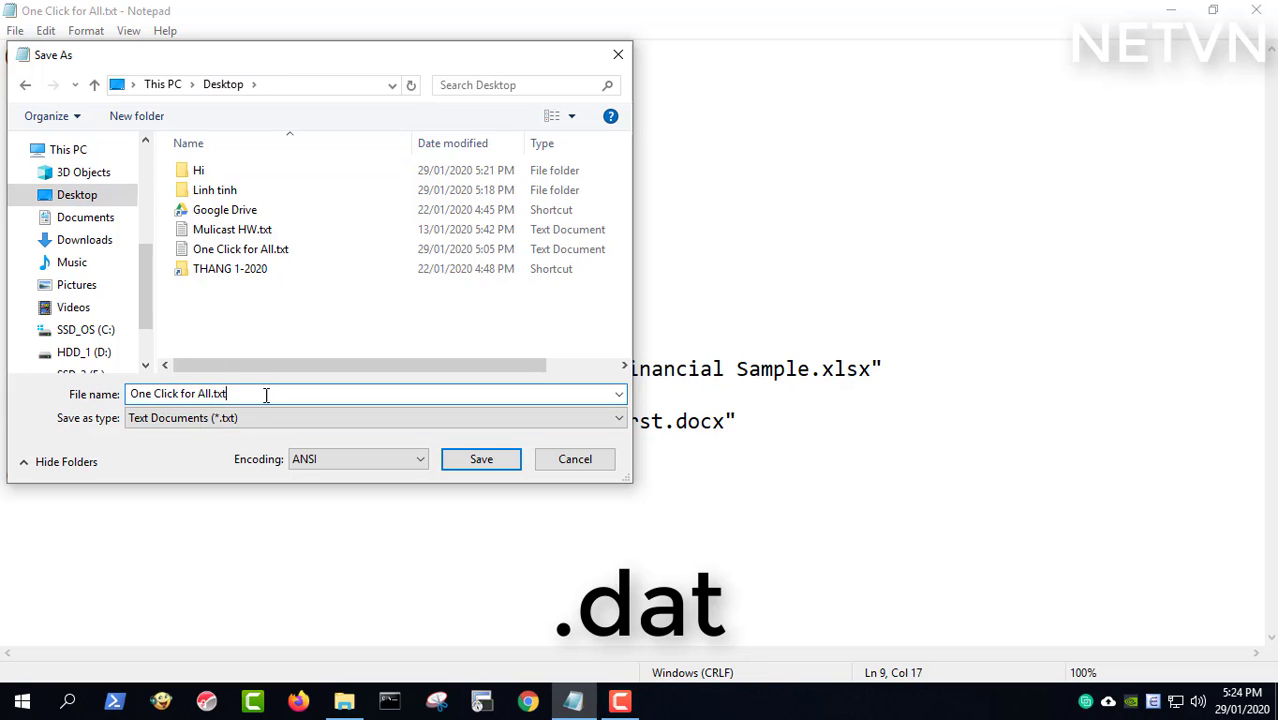
pyautogui.write('bat')
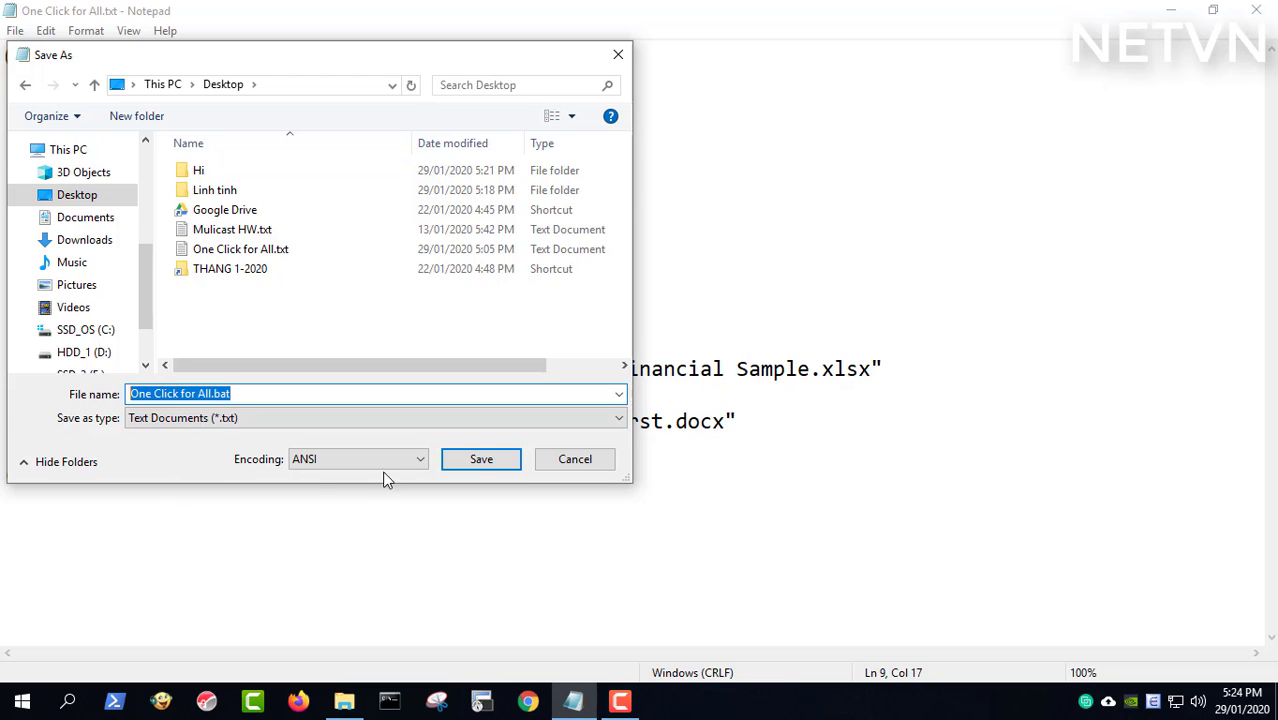
pyautogui.click(481, 459)
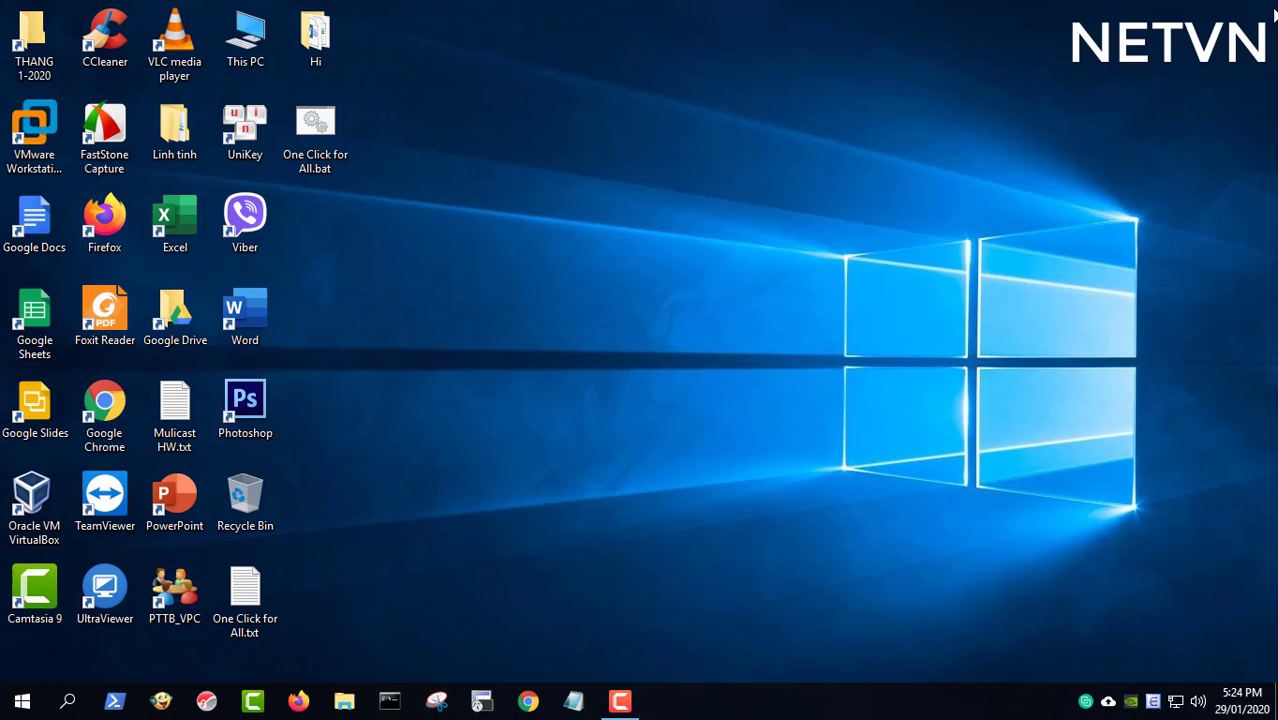
# Run One Click for All.bat and open the taskbar menu to arrange the launched windows
pyautogui.click(315, 135)
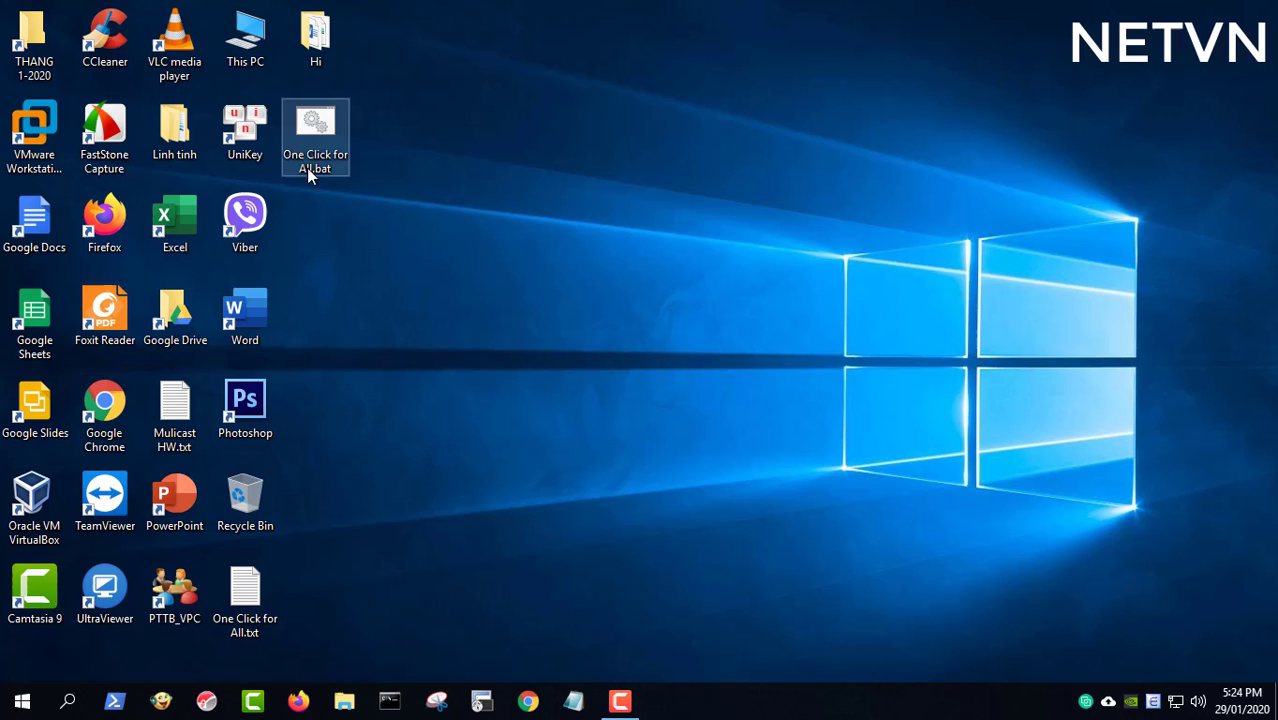
pyautogui.moveTo(313, 153)
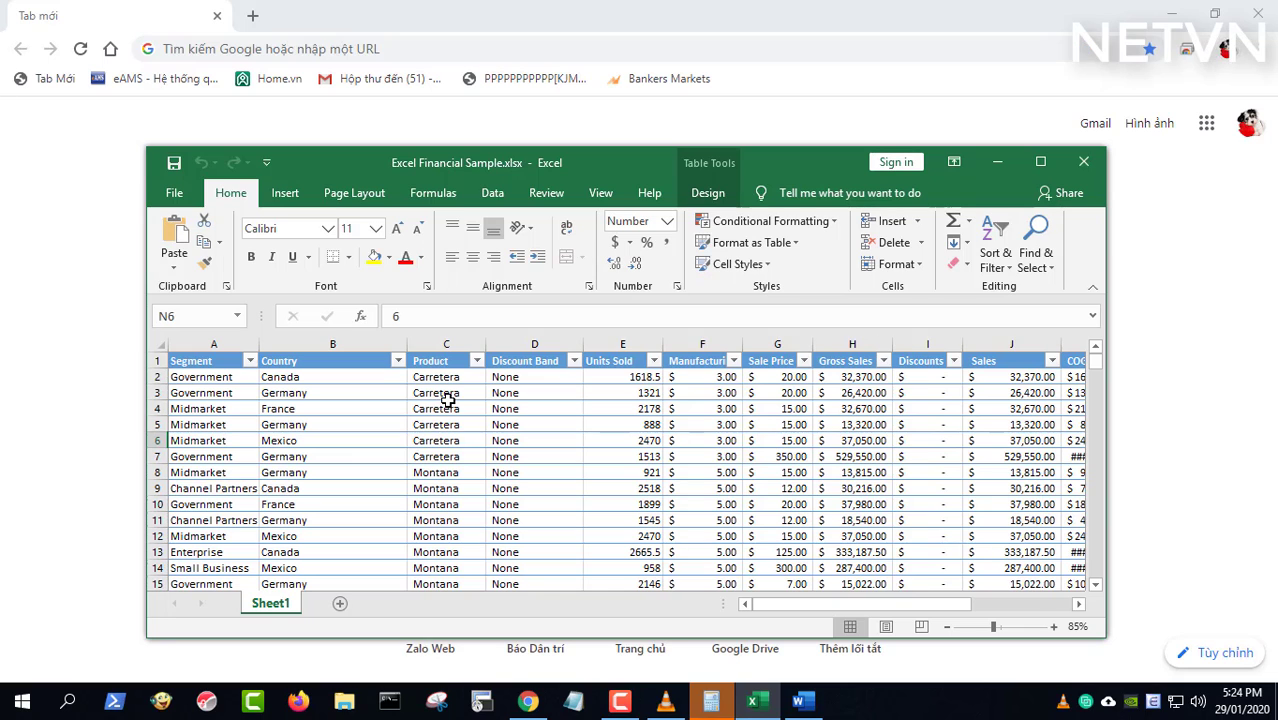
pyautogui.rightClick(890, 700)
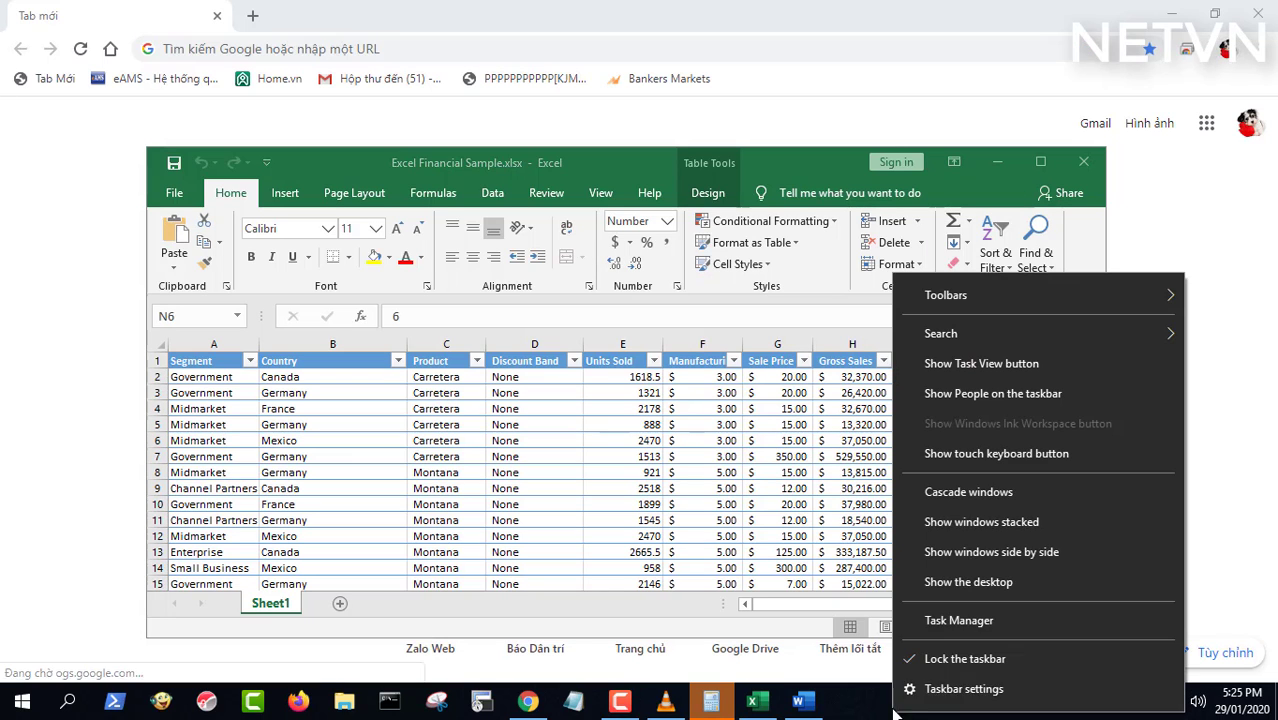